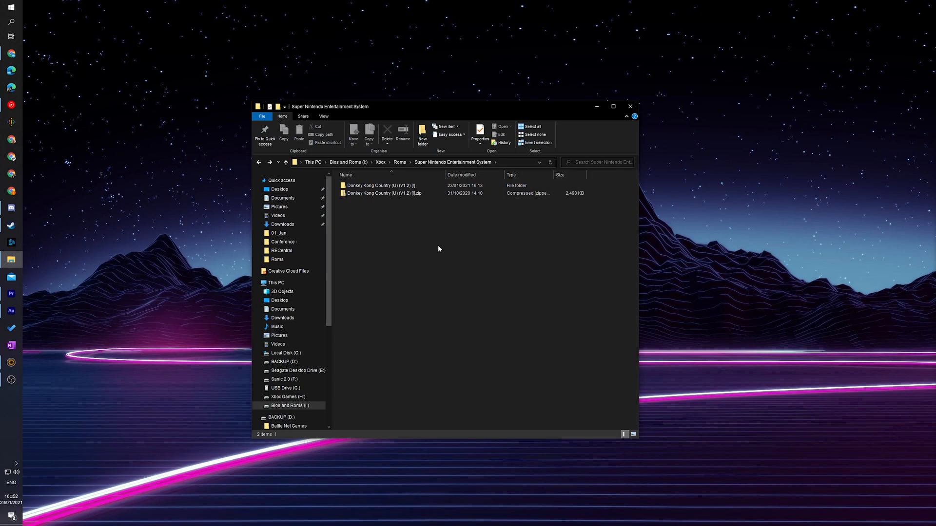
- Select 'Donkey Kong Country (U) (V1.2) [!].zip' in the SNES ROM folder
{"action": "left_click", "coordinate": [384, 193]}
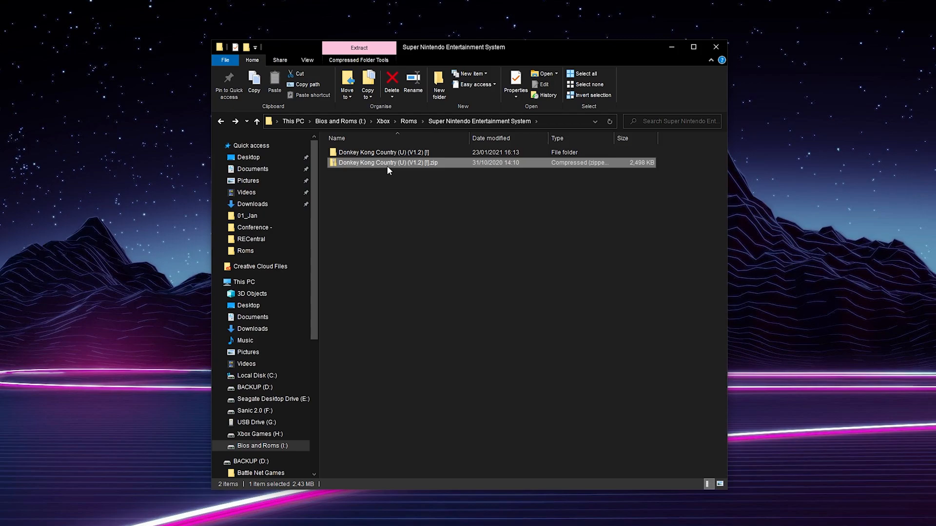
{"action": "mouse_move", "coordinate": [400, 167]}
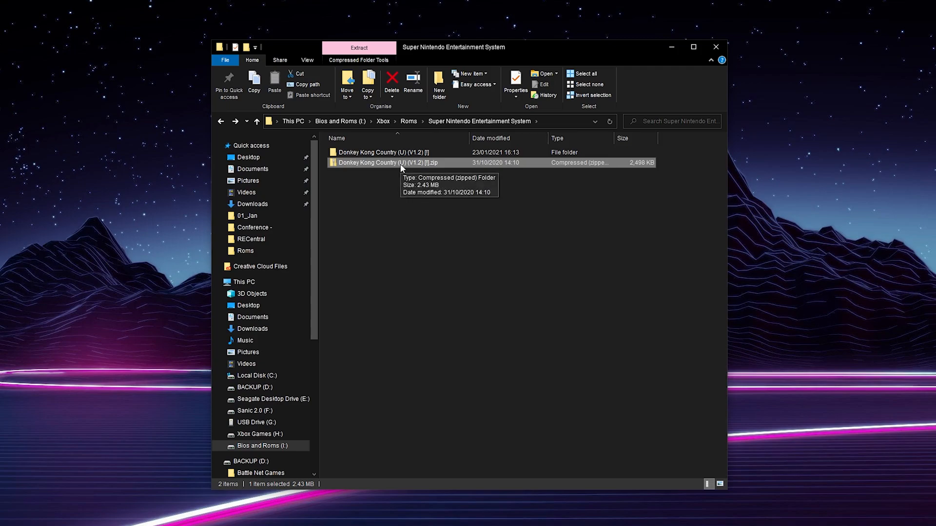
{"action": "mouse_move", "coordinate": [383, 169]}
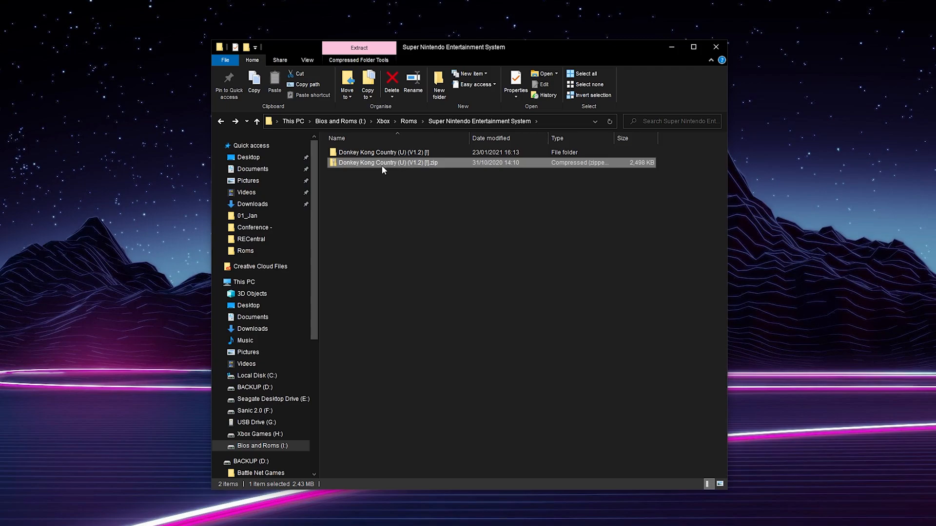
- Extract All from the Donkey Kong Country zip into the suggested folder
{"action": "right_click", "coordinate": [386, 162]}
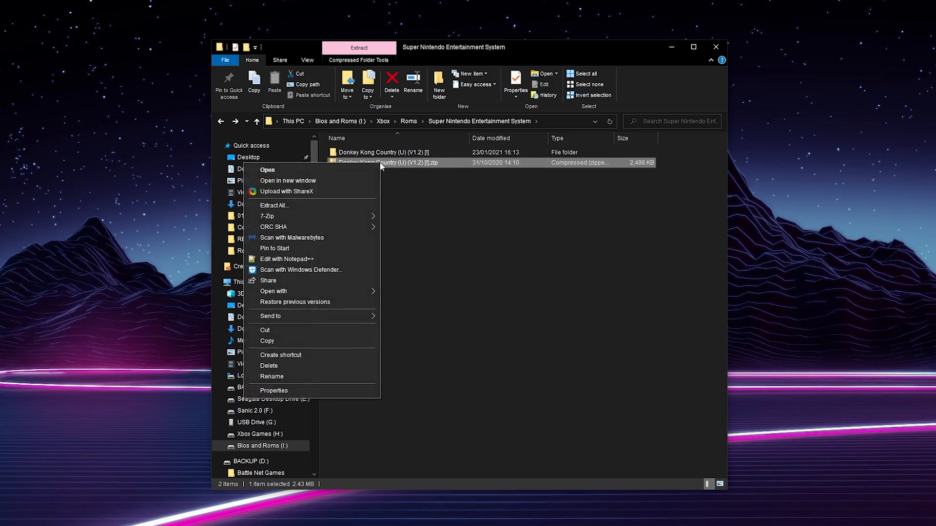
{"action": "left_click", "coordinate": [274, 205]}
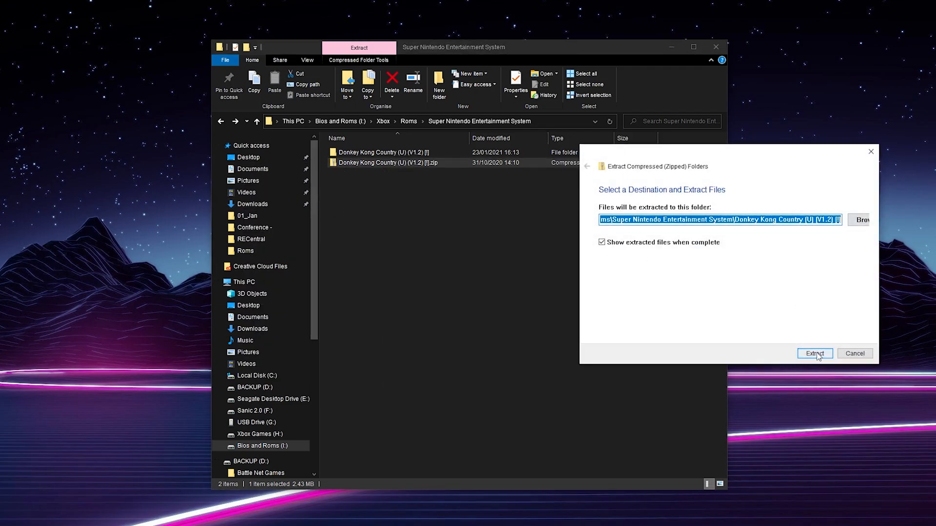
{"action": "left_click", "coordinate": [813, 354]}
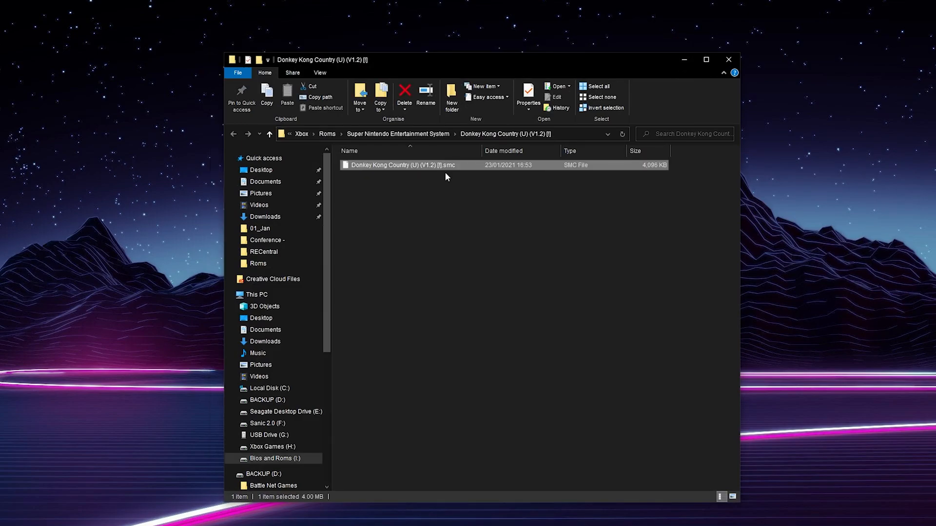
{"action": "mouse_move", "coordinate": [450, 167]}
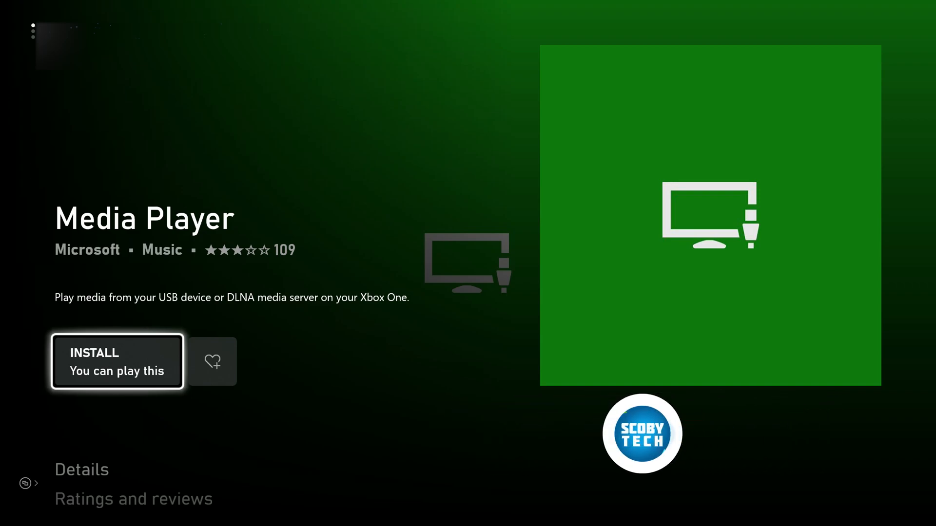
- Open the Microsoft Media Player app page in the Xbox Store
{"action": "left_click", "coordinate": [117, 361]}
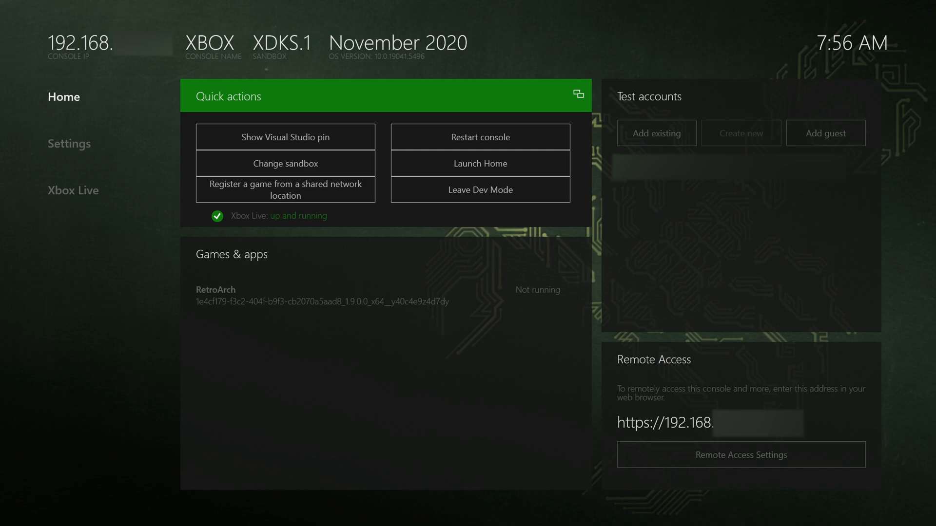
- Launch RetroArch from Dev Home's installed games and apps
{"action": "left_click", "coordinate": [385, 296]}
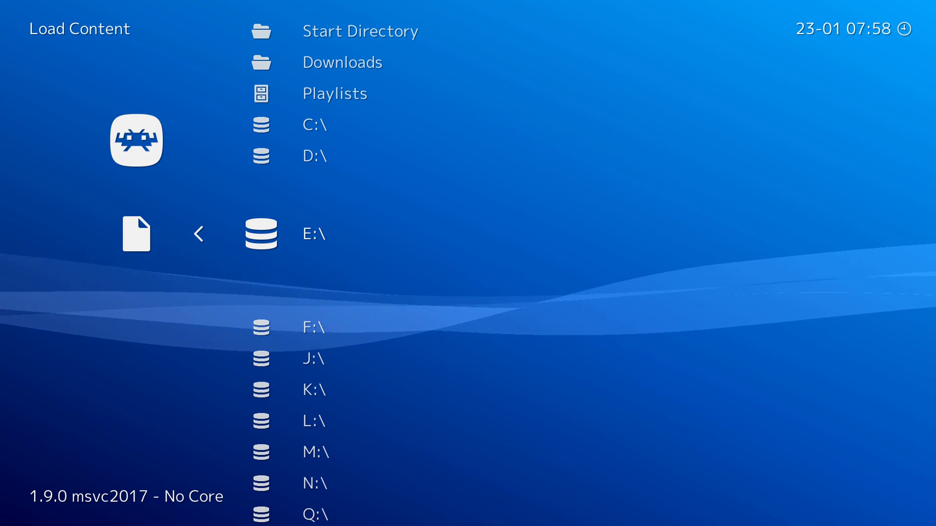
- Browse F:\Xbox to the Donkey Kong Country folder and select its .smc ROM
{"action": "left_click", "coordinate": [313, 326]}
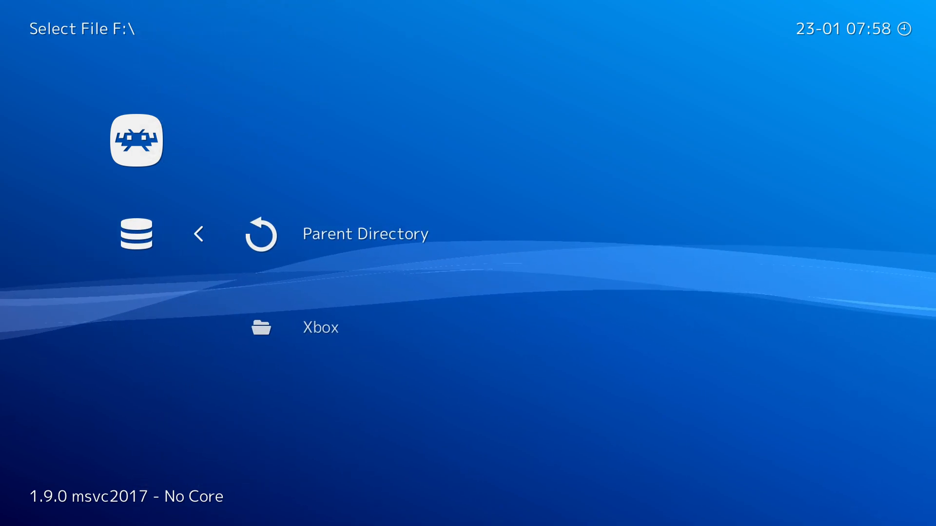
{"action": "left_click", "coordinate": [321, 327]}
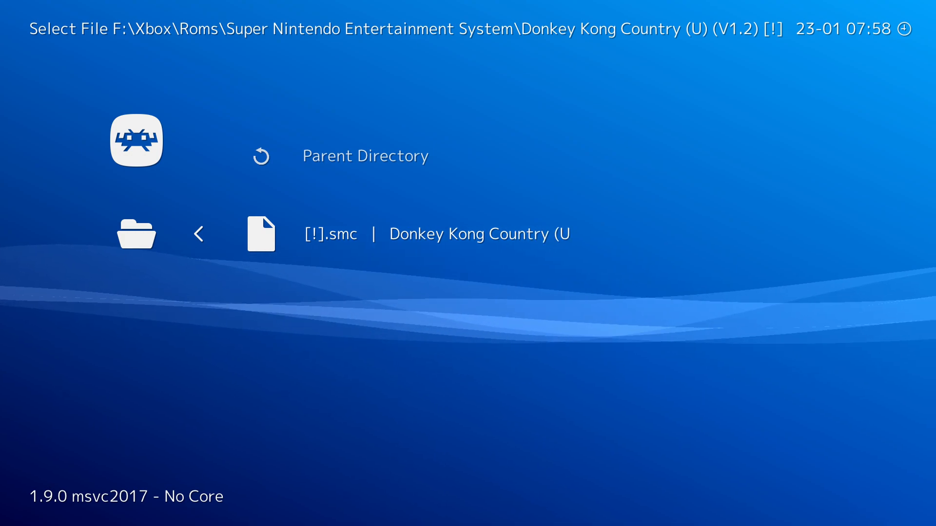
{"action": "left_click", "coordinate": [330, 234]}
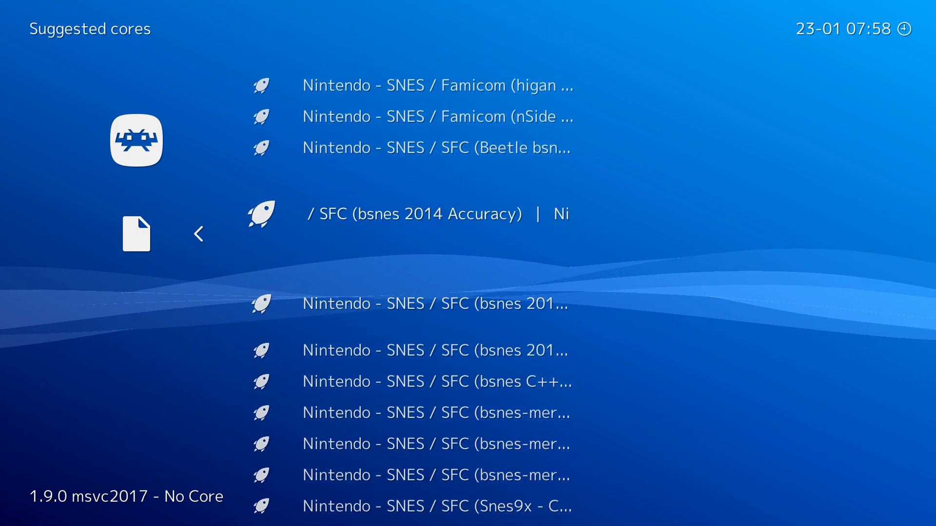
- Scroll the suggested cores list to the Nintendo - SNES / SFC (Snes9x) core
{"action": "scroll", "scroll_direction": "down", "scroll_amount": 3}
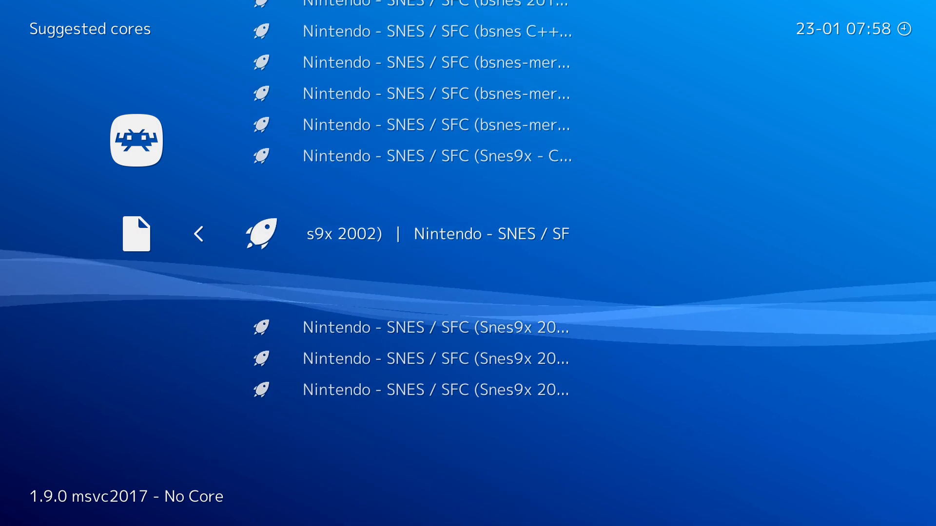
{"action": "scroll", "scroll_direction": "down", "scroll_amount": 3}
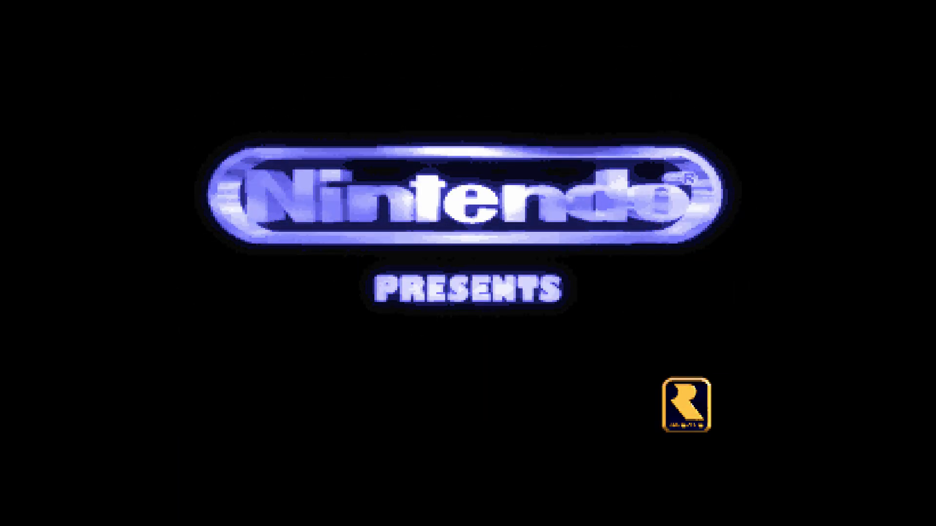
- Open the Quick Menu with F1, browse Options and Rewind, then Resume
{"action": "key", "text": "F1"}
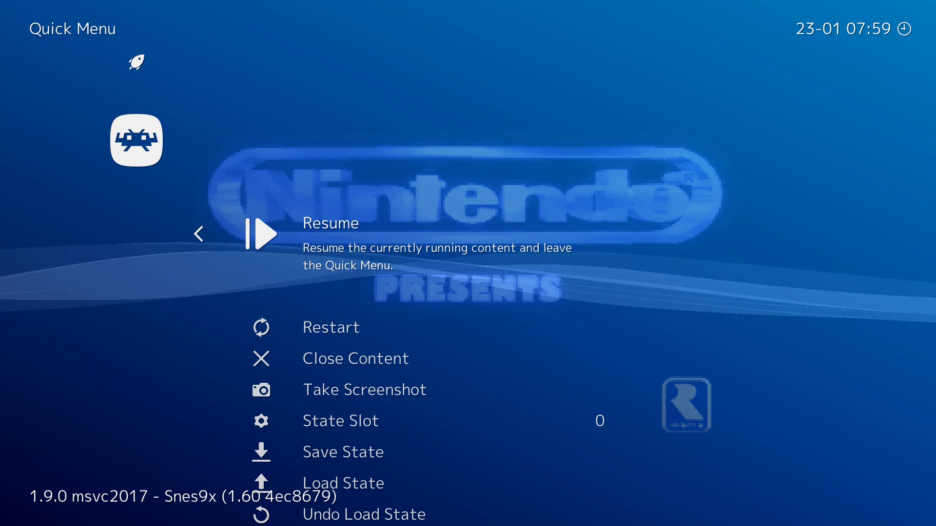
{"action": "scroll", "scroll_direction": "down", "scroll_amount": 3}
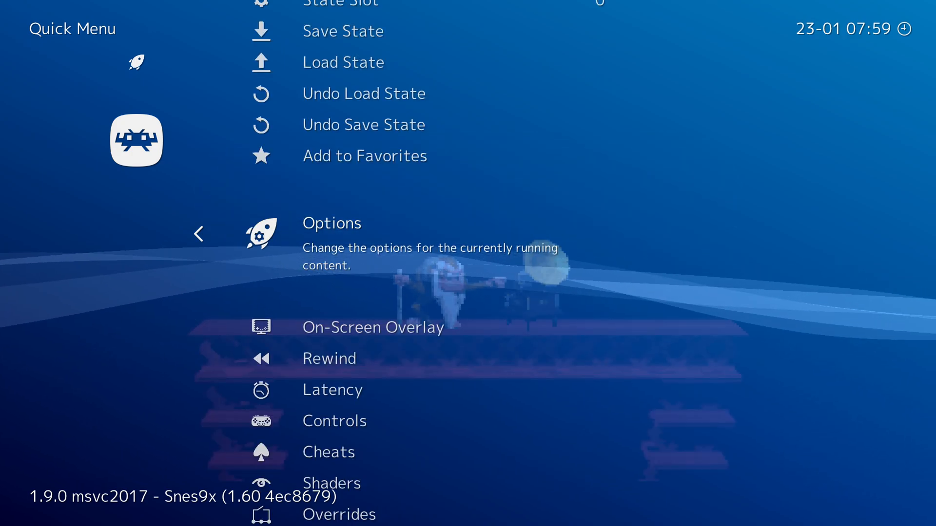
{"action": "scroll", "scroll_direction": "down", "scroll_amount": 3}
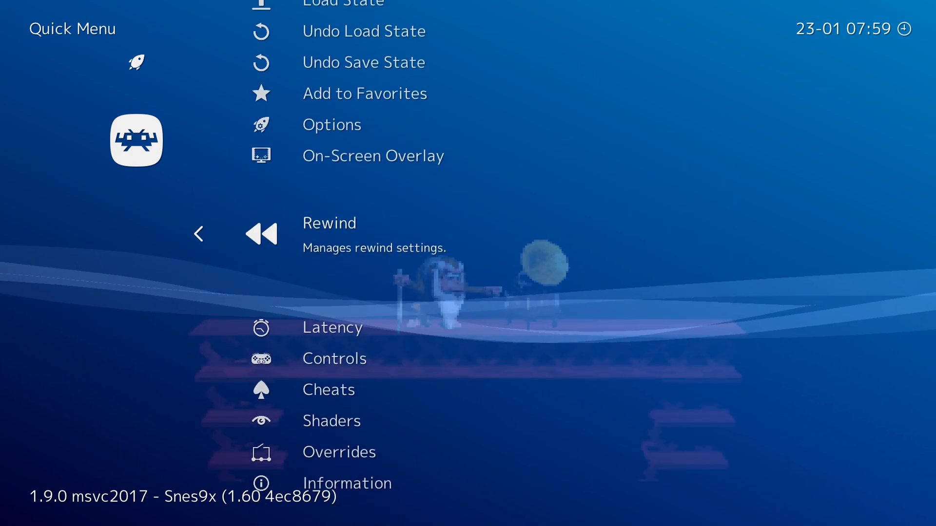
{"action": "scroll", "scroll_direction": "down", "scroll_amount": 3}
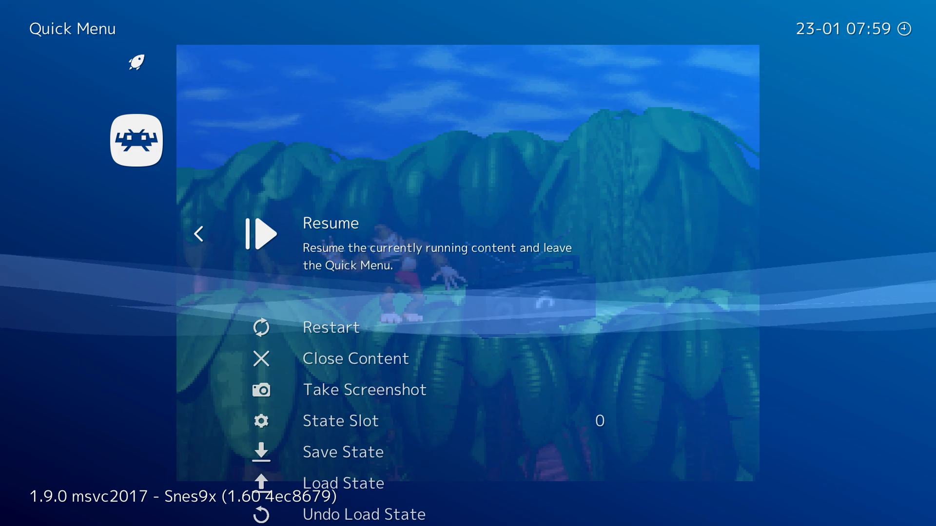
{"action": "left_click", "coordinate": [330, 233]}
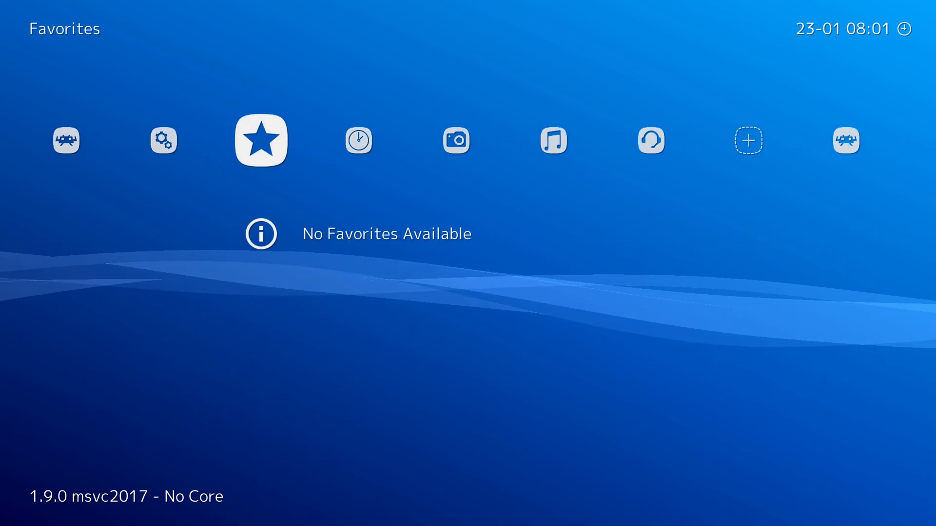
- Back out to RetroArch's Main Menu after closing the game content
{"action": "key", "text": "Left"}
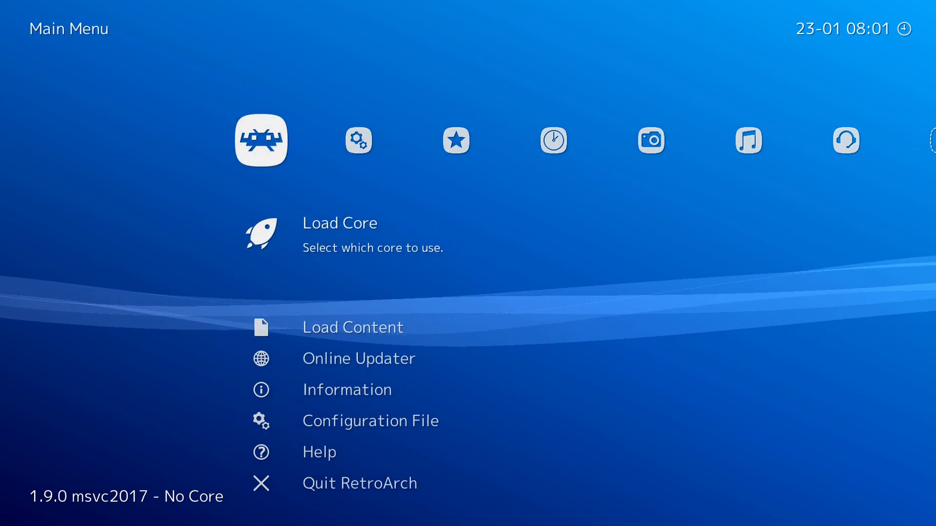